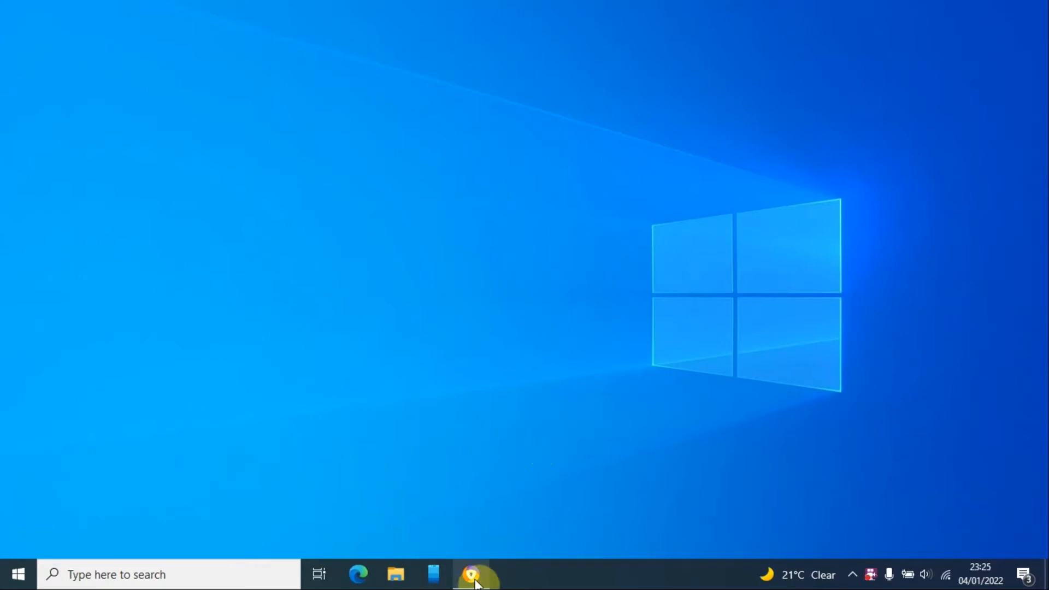
# Bring up the YouTube channel in Chrome and scroll through the page.
pyautogui.click(475, 574)
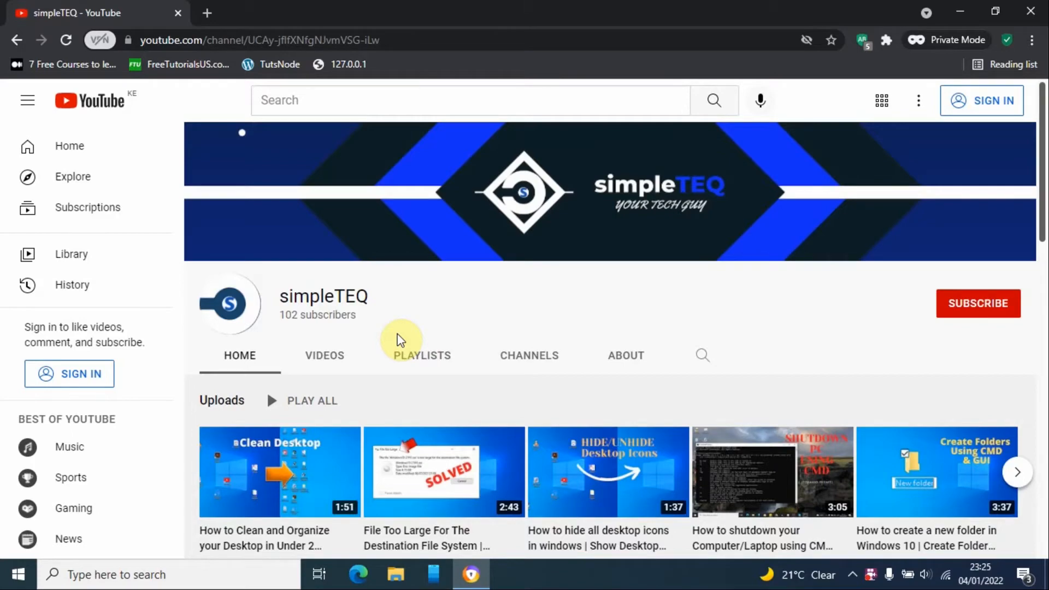
pyautogui.scroll(-3)
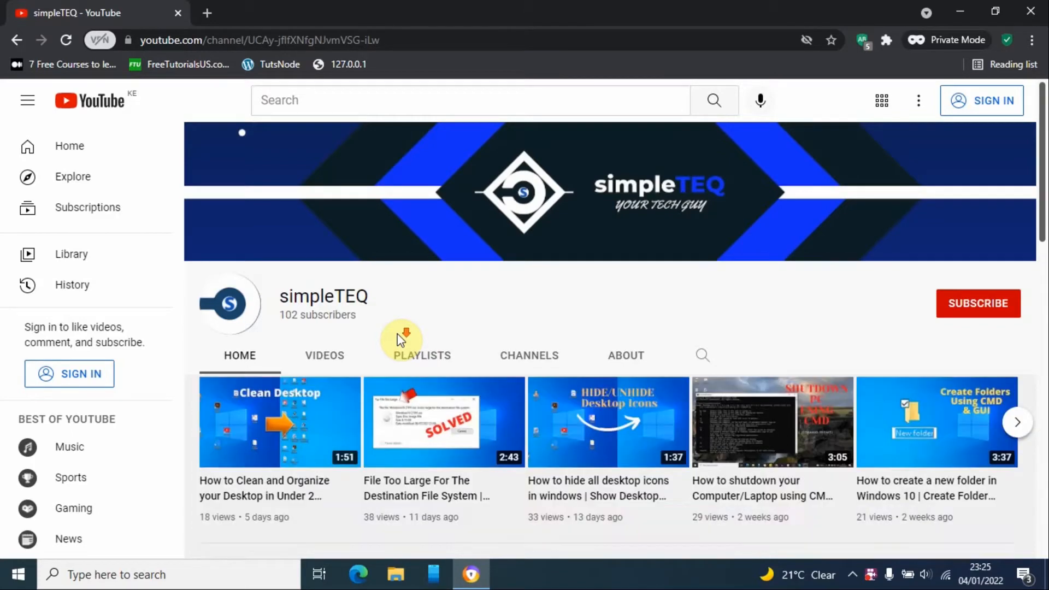
pyautogui.scroll(-3)
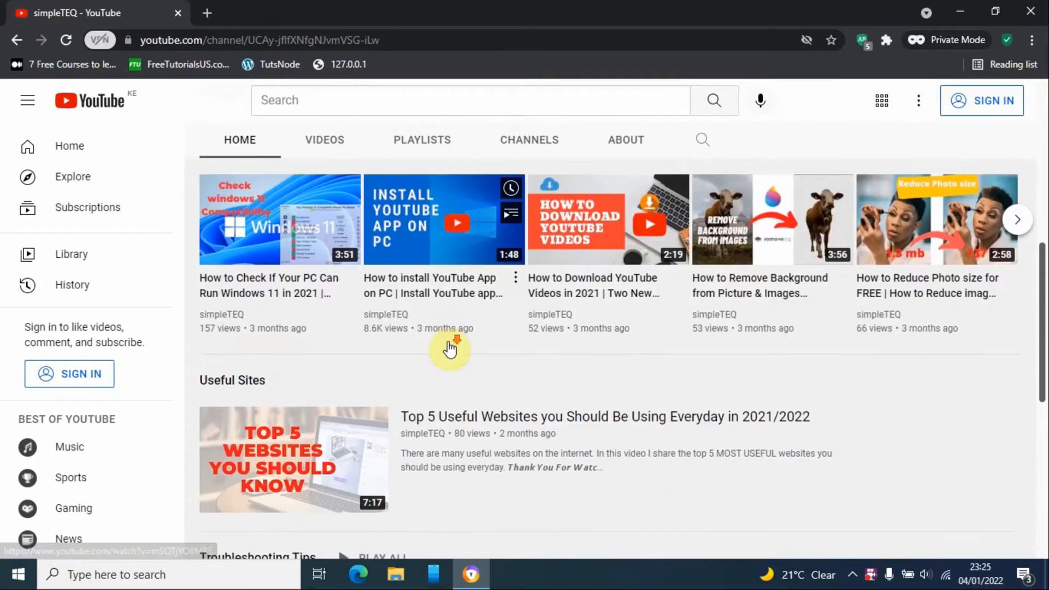
pyautogui.scroll(-3)
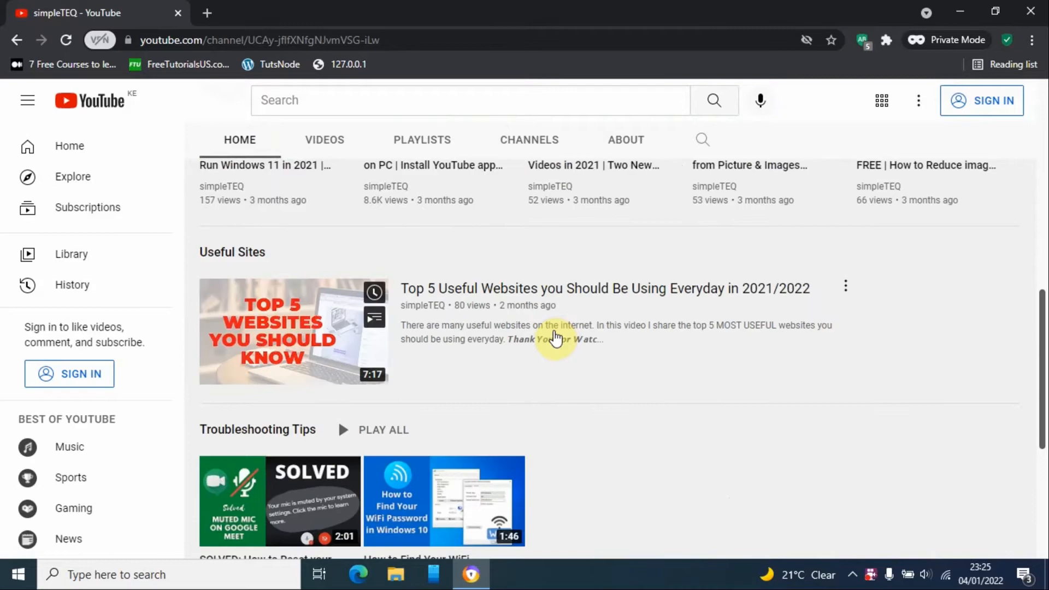
pyautogui.scroll(3)
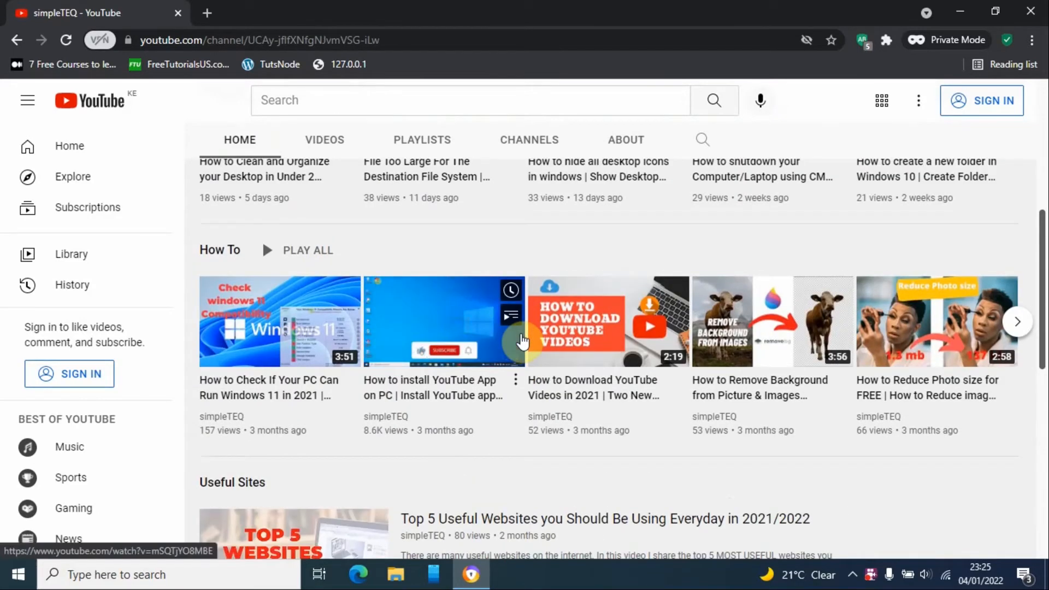
pyautogui.scroll(3)
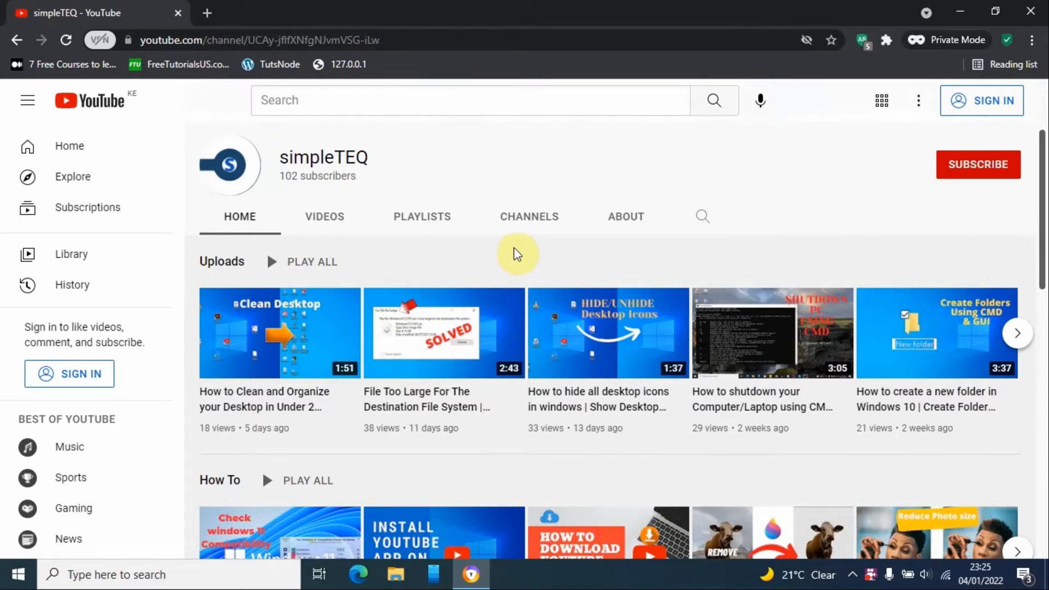
pyautogui.moveTo(899, 239)
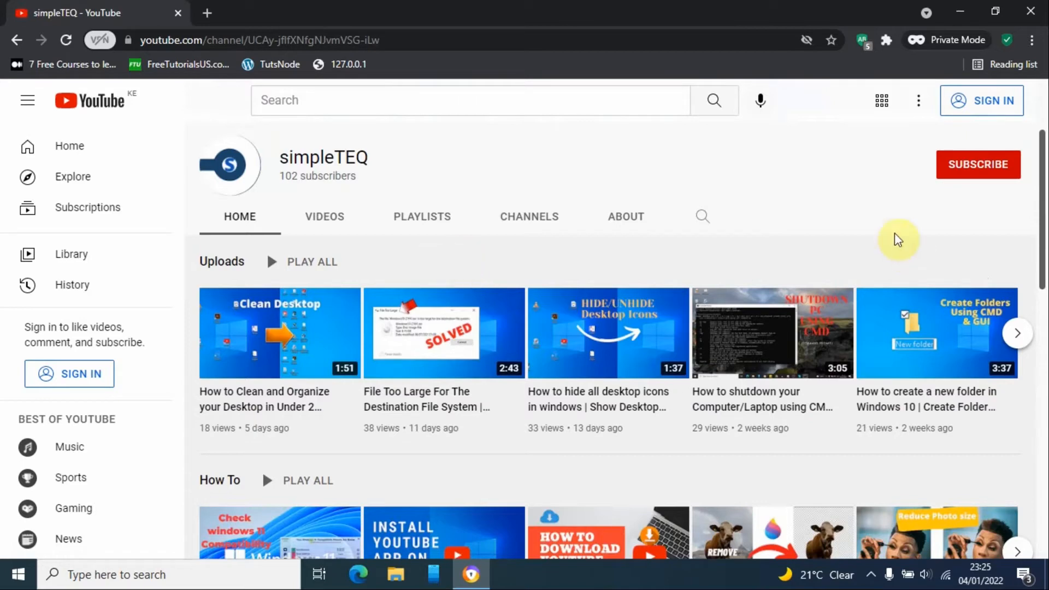
pyautogui.moveTo(960, 12)
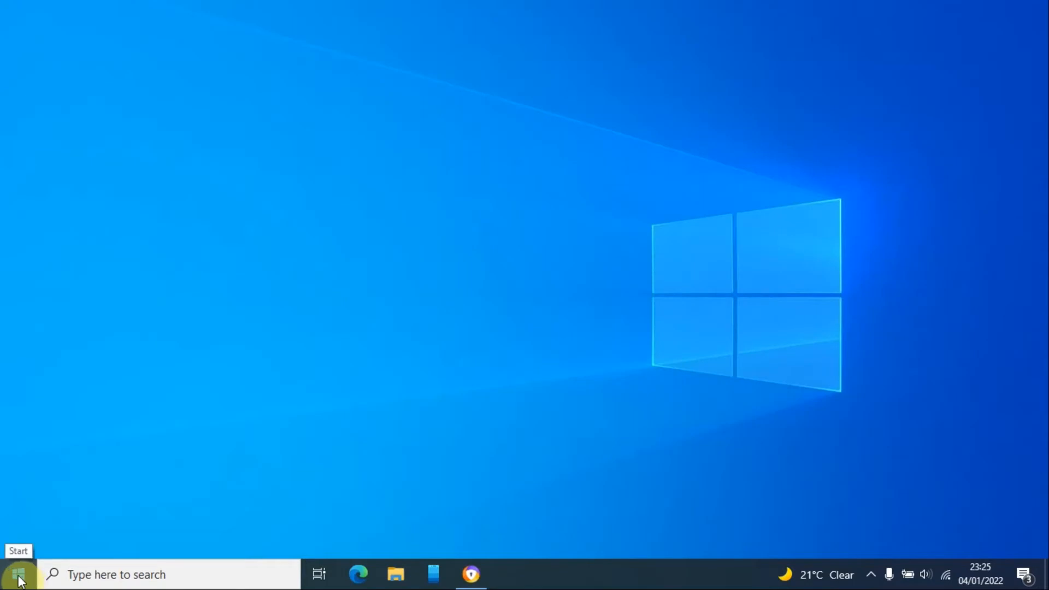
# Open Windows Settings from Start and go to Update & Security.
pyautogui.click(17, 574)
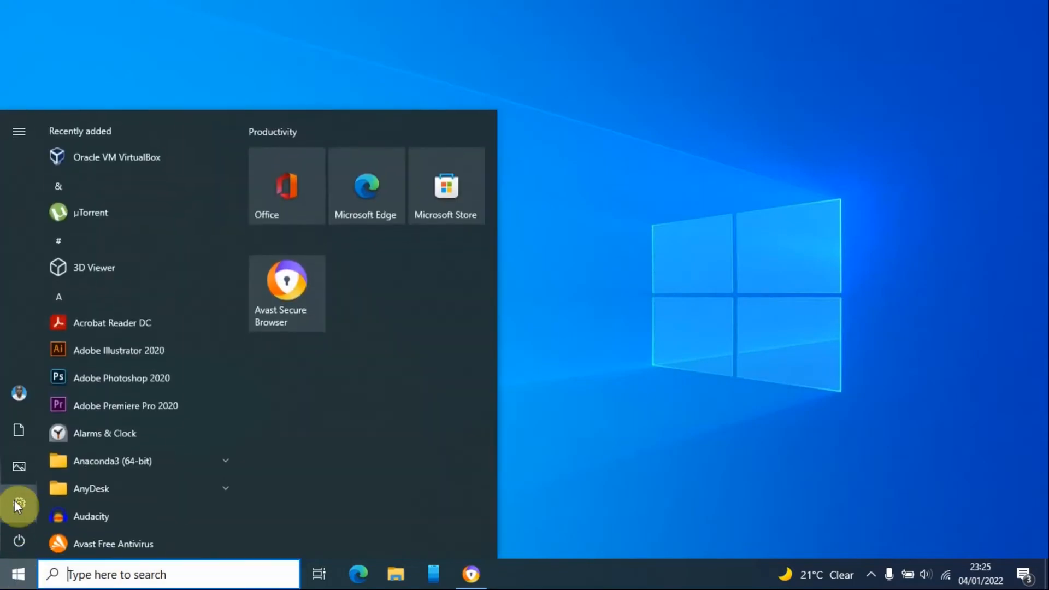
pyautogui.click(19, 505)
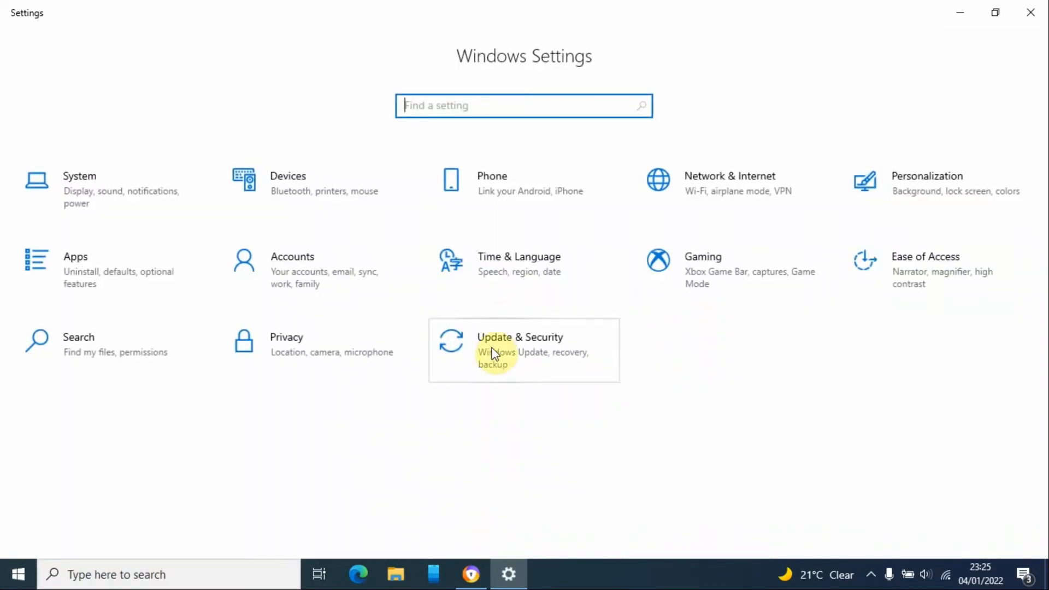
pyautogui.click(519, 337)
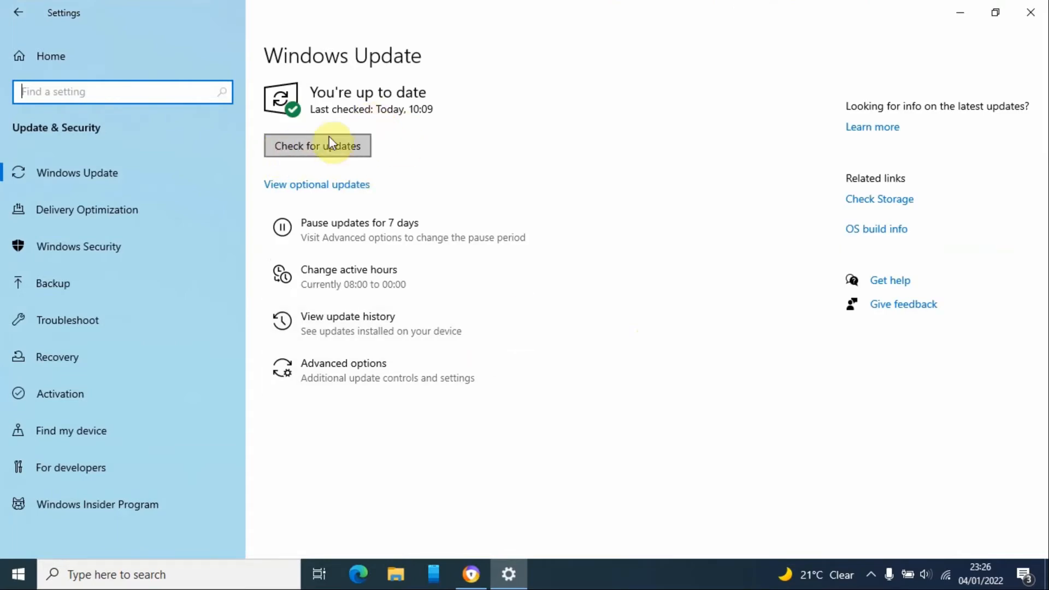
pyautogui.moveTo(306, 107)
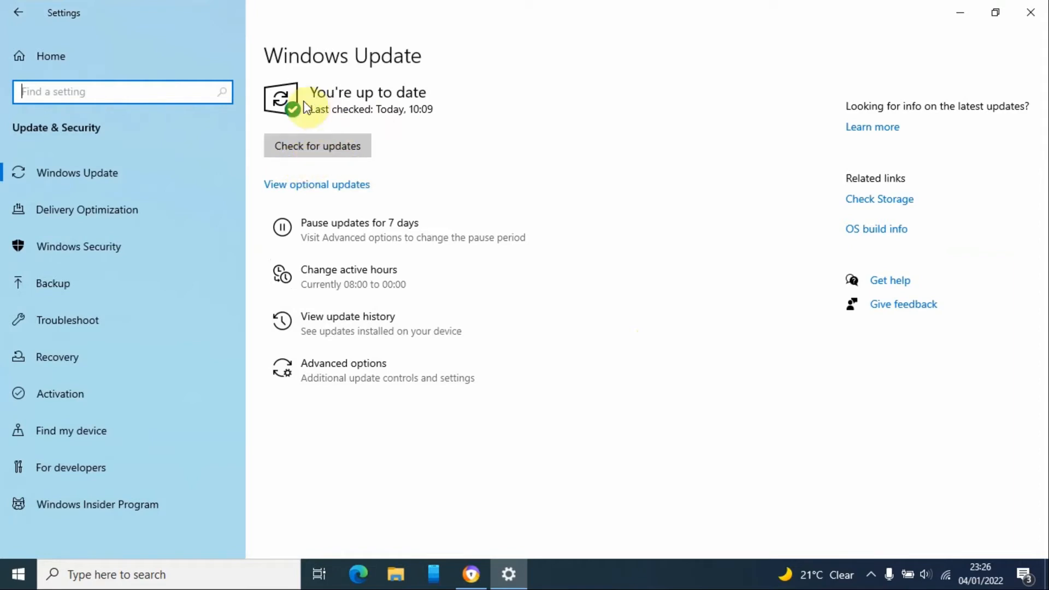
pyautogui.moveTo(388, 112)
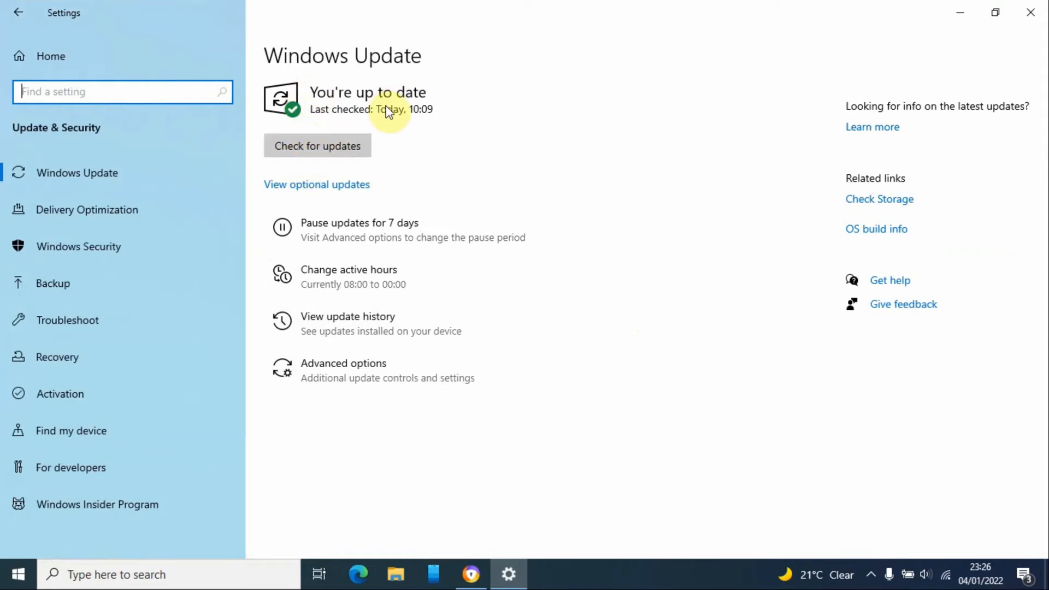
pyautogui.moveTo(346, 213)
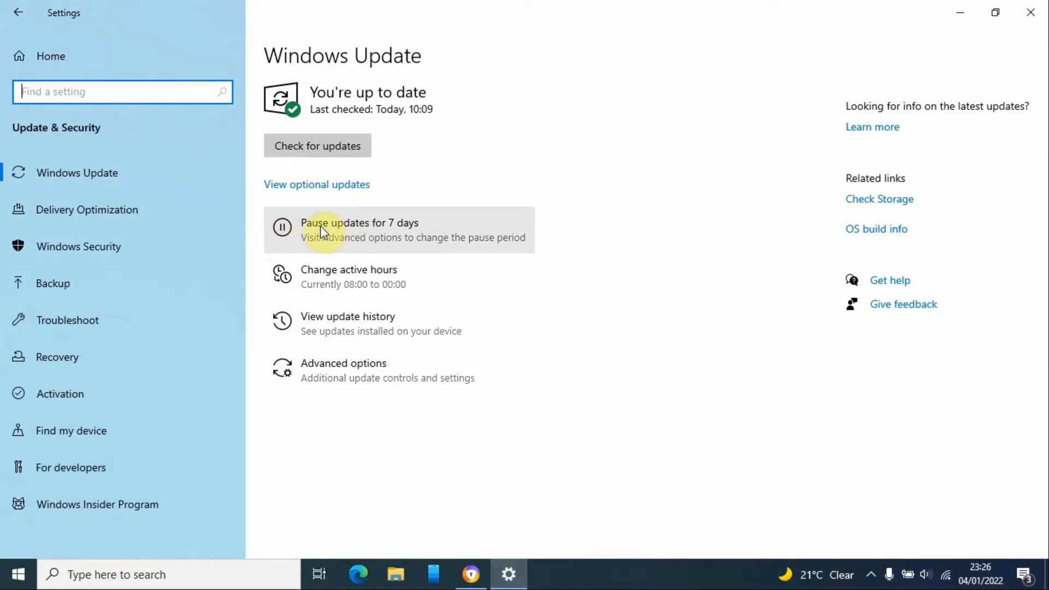
pyautogui.moveTo(285, 232)
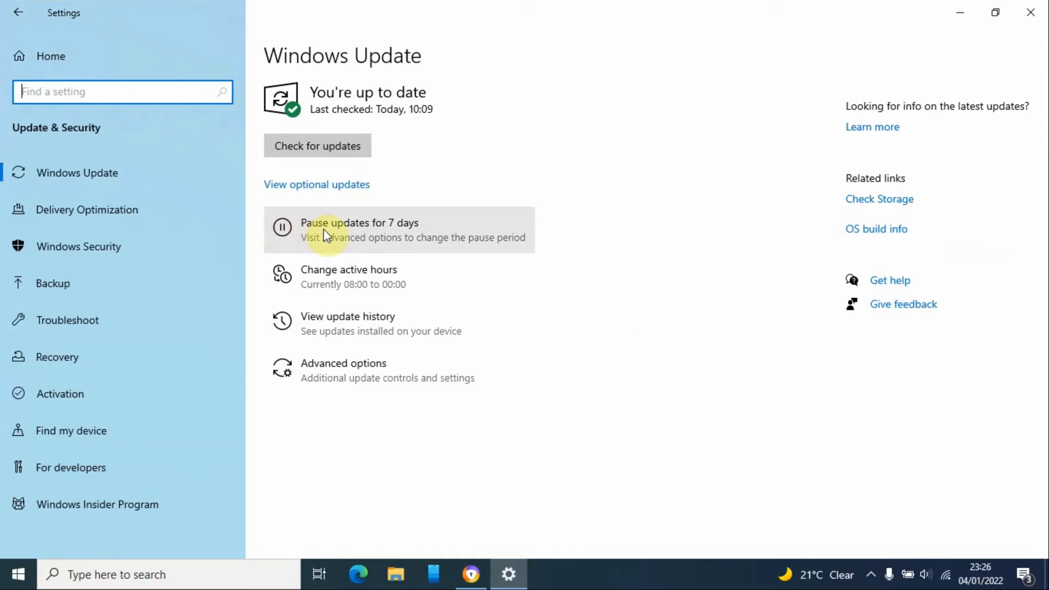
pyautogui.moveTo(398, 230)
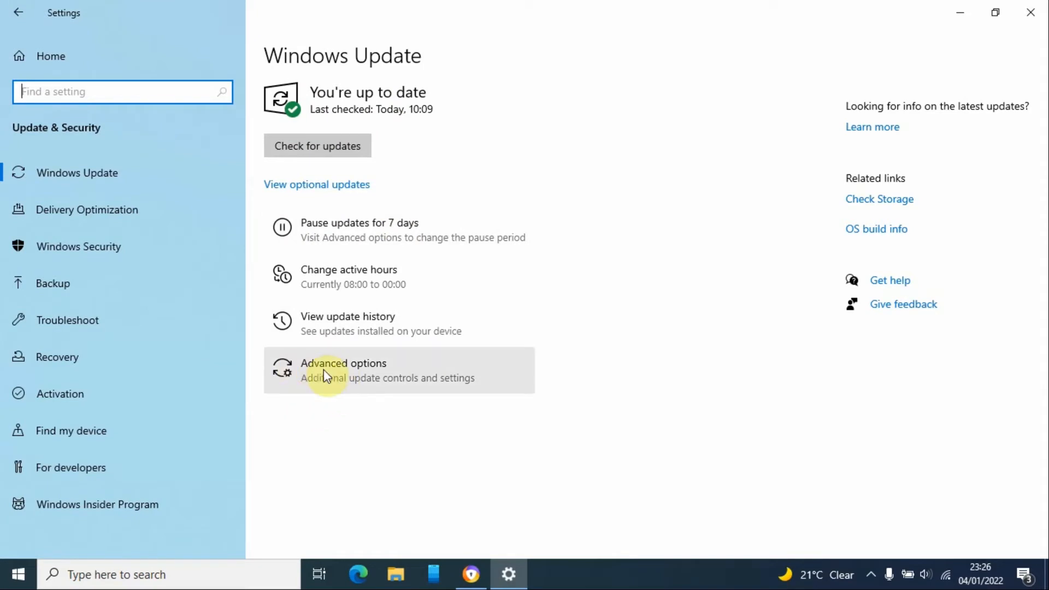
pyautogui.click(343, 370)
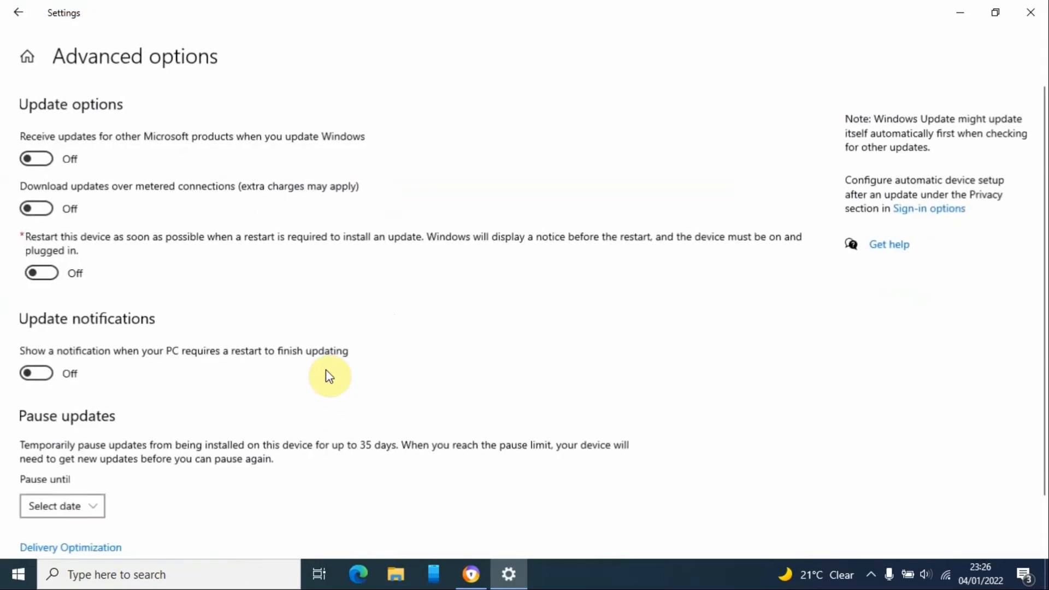
pyautogui.moveTo(37, 158)
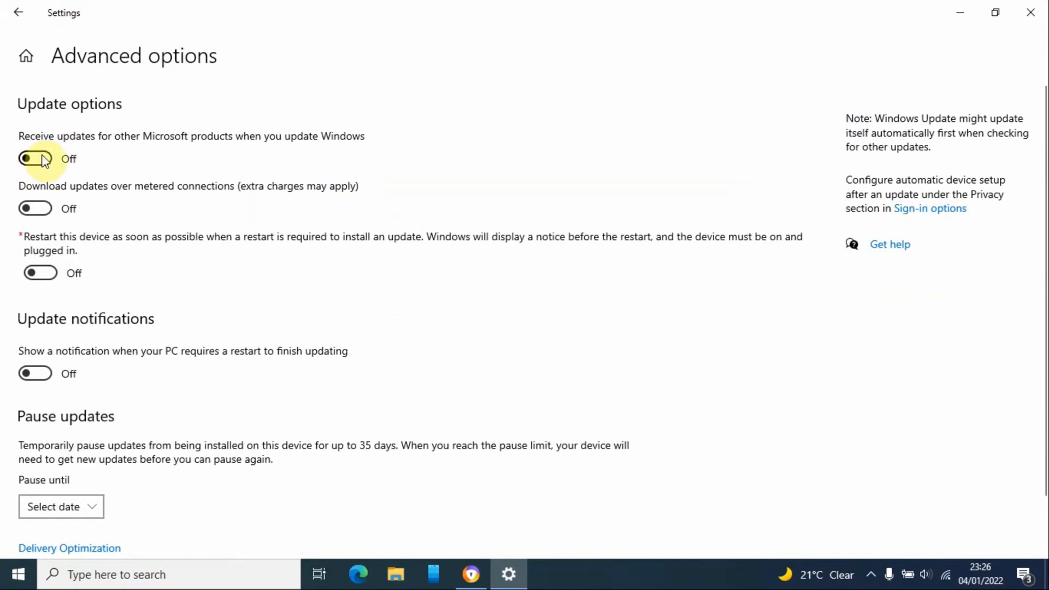
pyautogui.moveTo(17, 242)
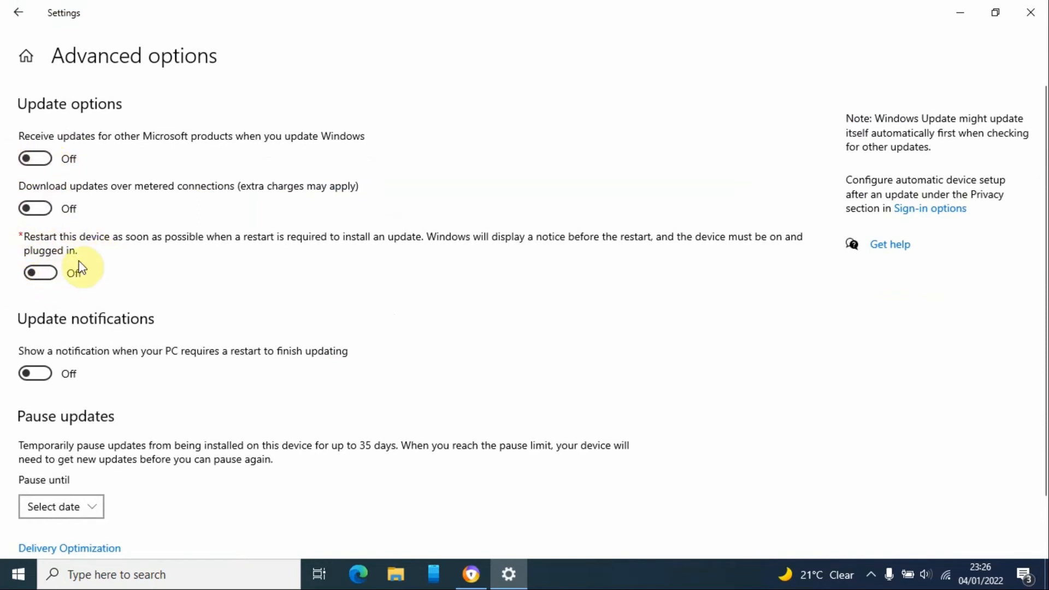
pyautogui.moveTo(60, 251)
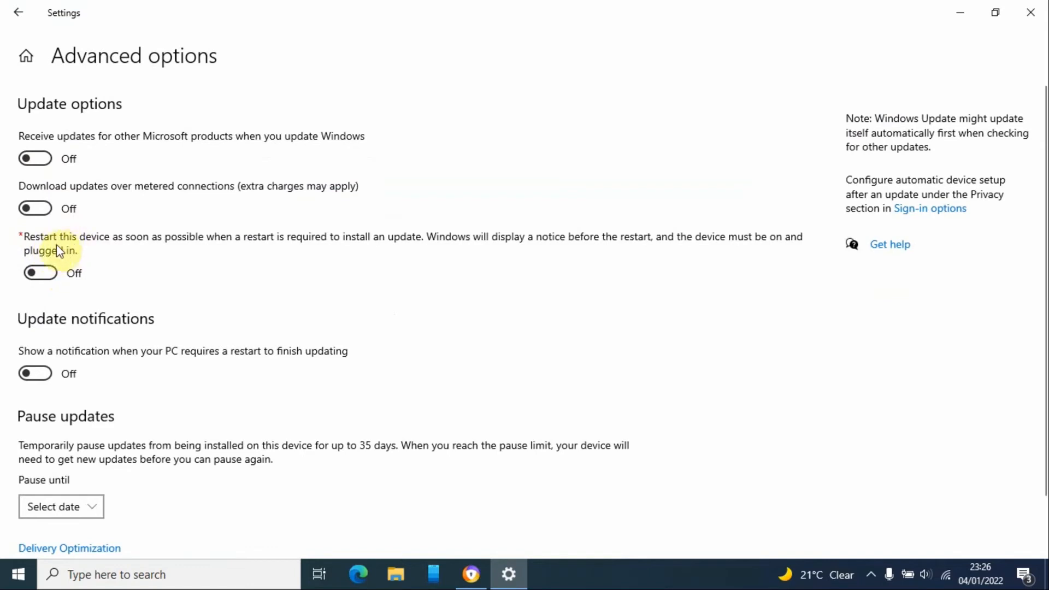
pyautogui.moveTo(148, 255)
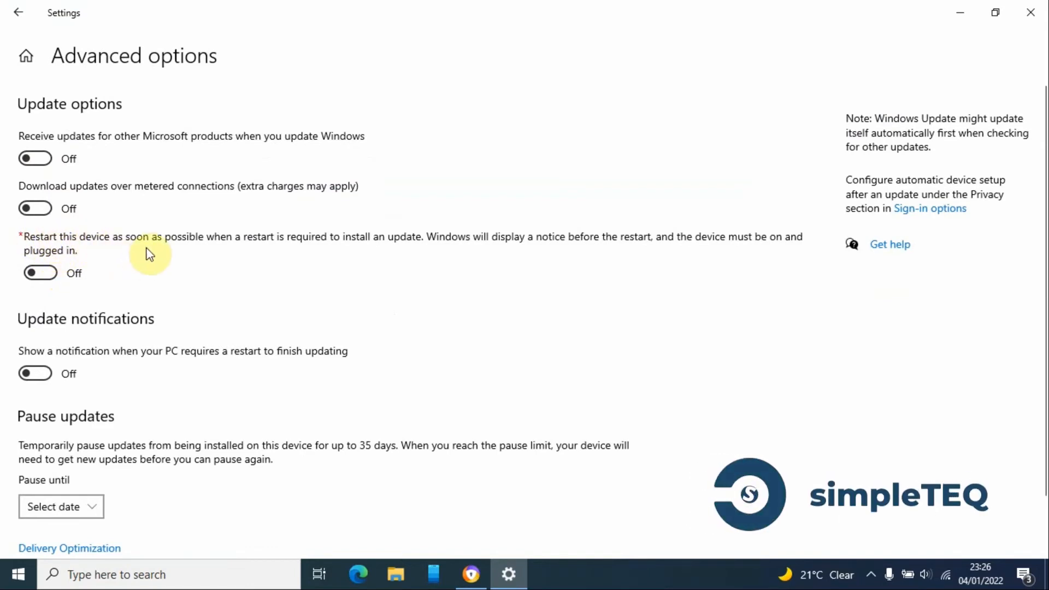
pyautogui.moveTo(256, 255)
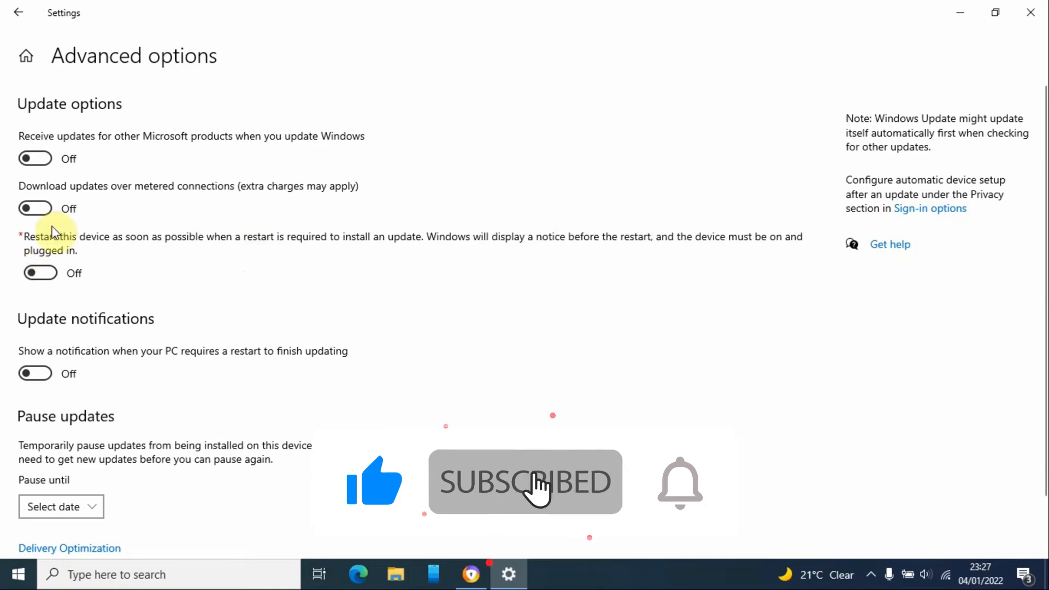
# Choose Tuesday, 8 February 2022 in the Pause until dropdown of Advanced options.
pyautogui.scroll(-3)
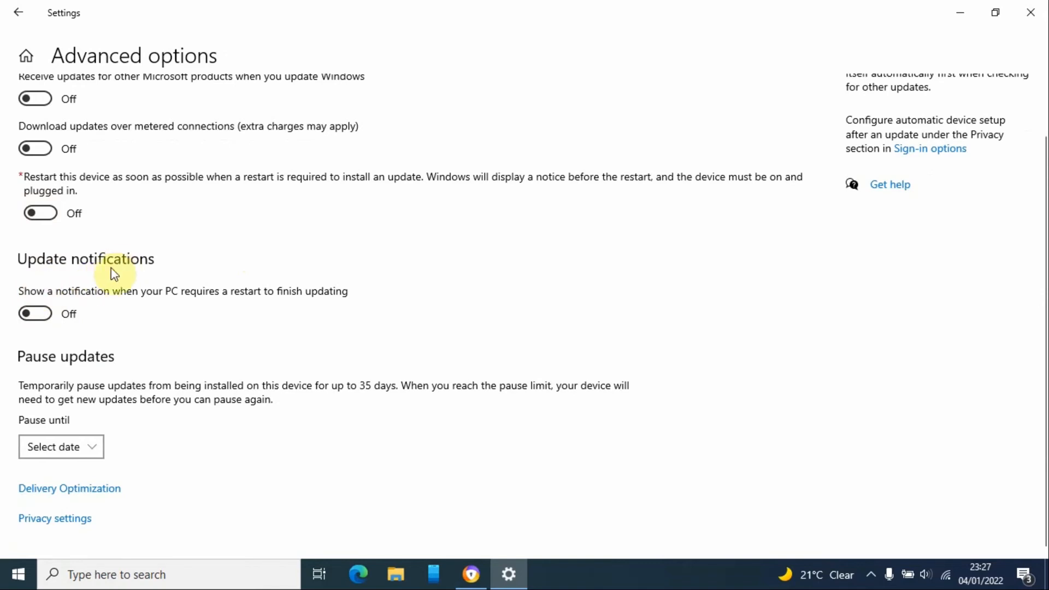
pyautogui.moveTo(113, 462)
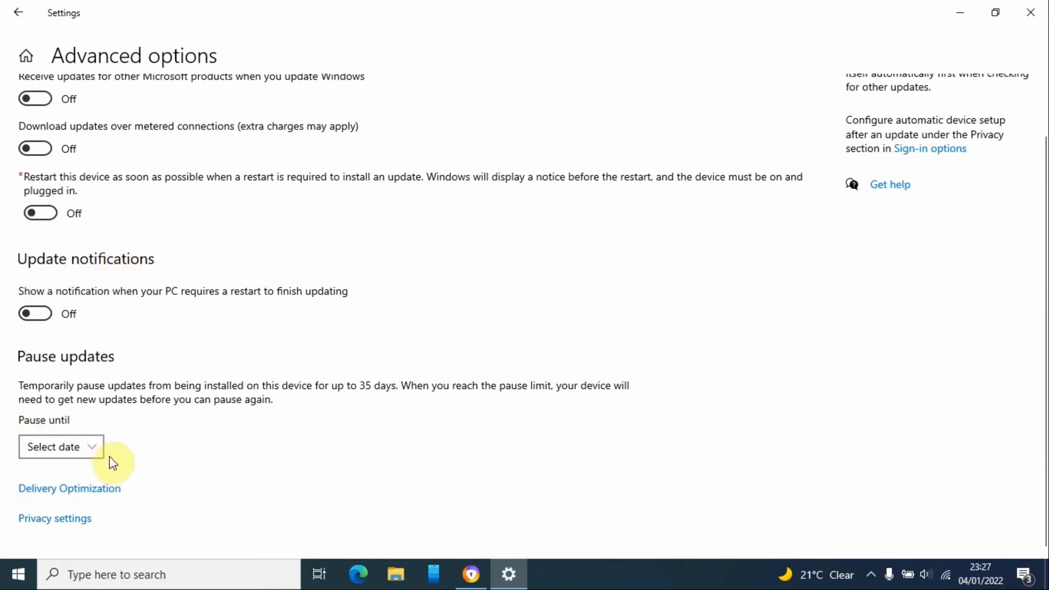
pyautogui.moveTo(82, 468)
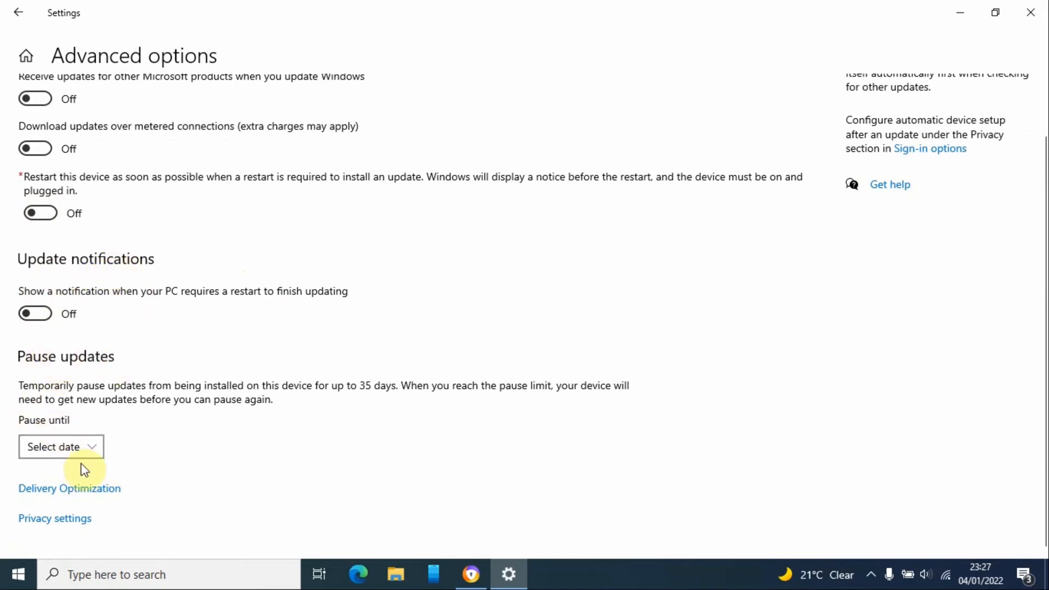
pyautogui.click(61, 446)
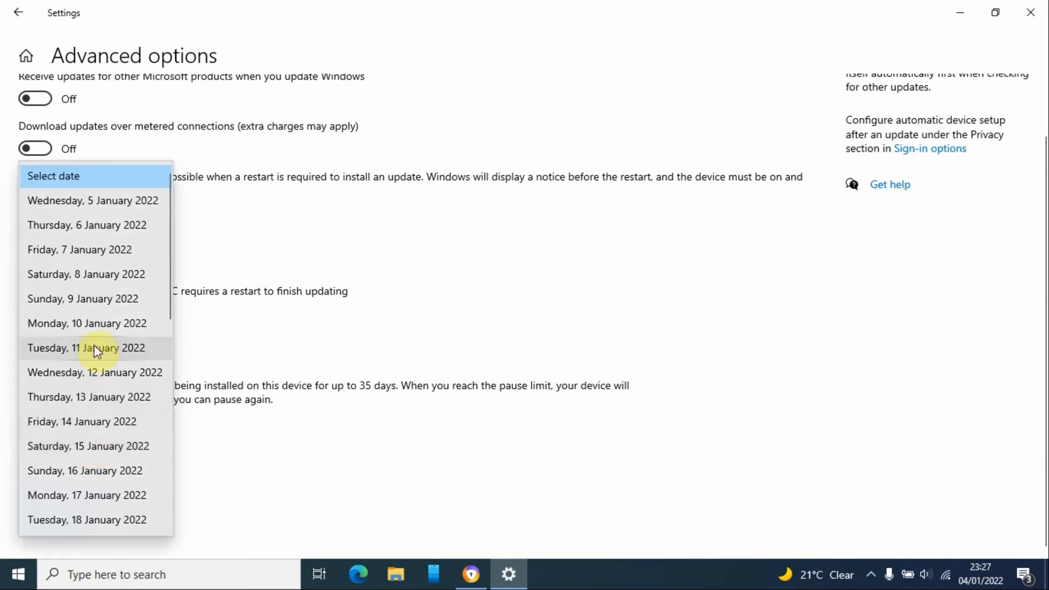
pyautogui.scroll(-3)
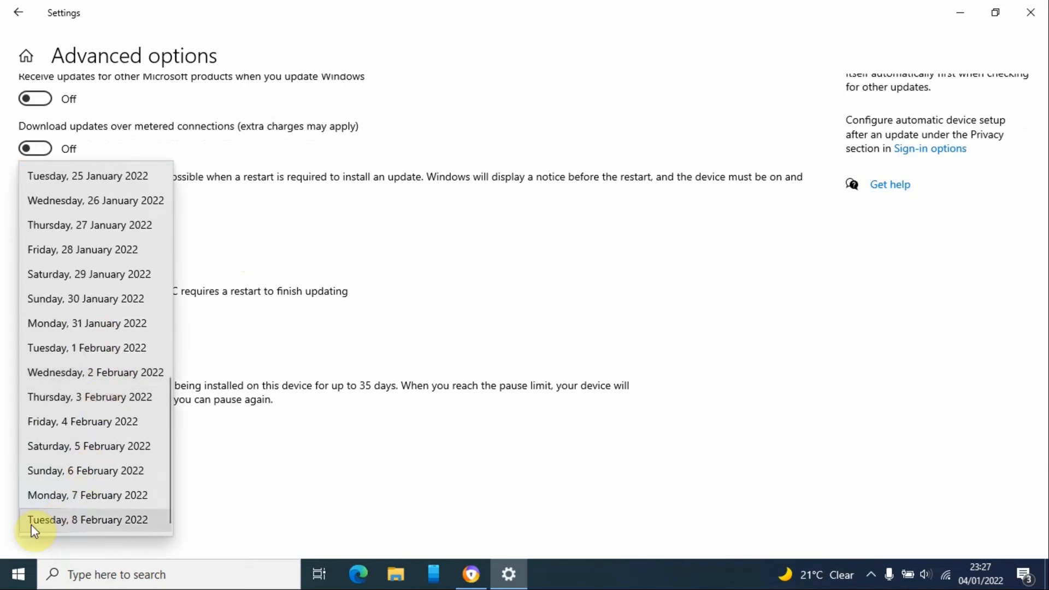
pyautogui.moveTo(81, 525)
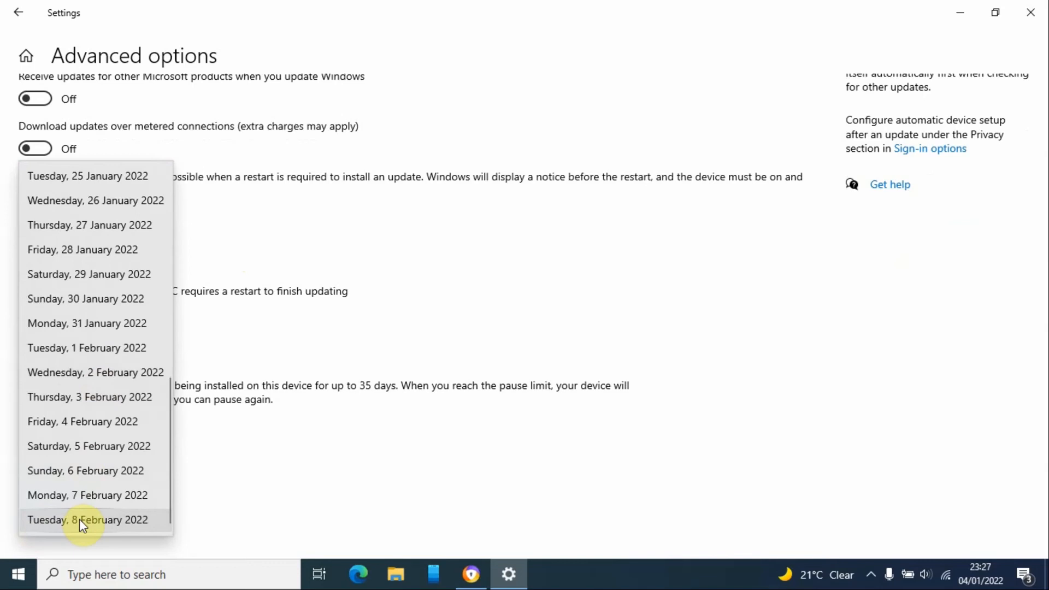
pyautogui.moveTo(89, 528)
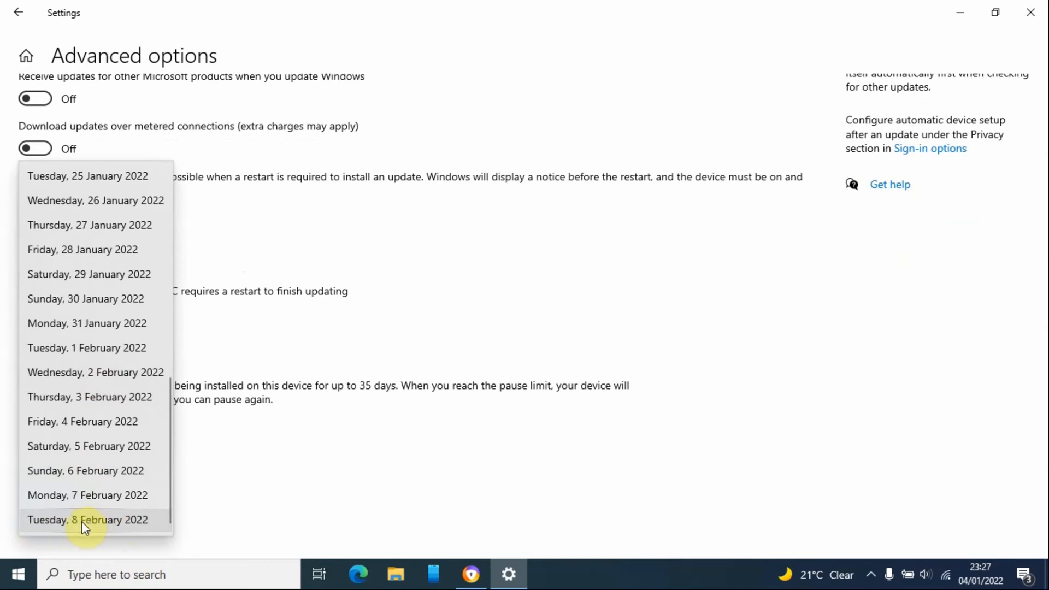
pyautogui.click(87, 519)
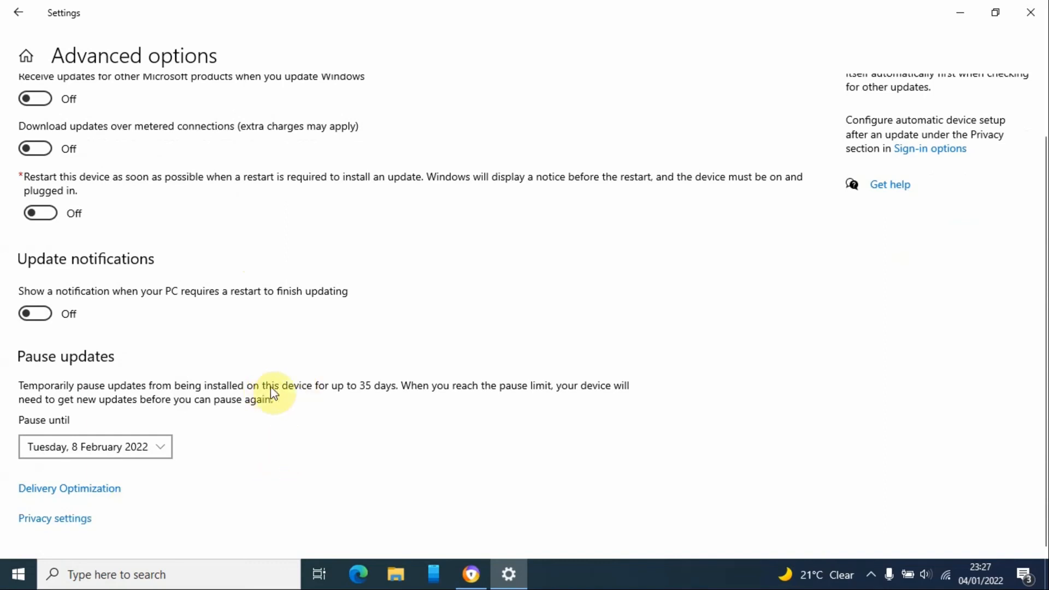
pyautogui.moveTo(367, 415)
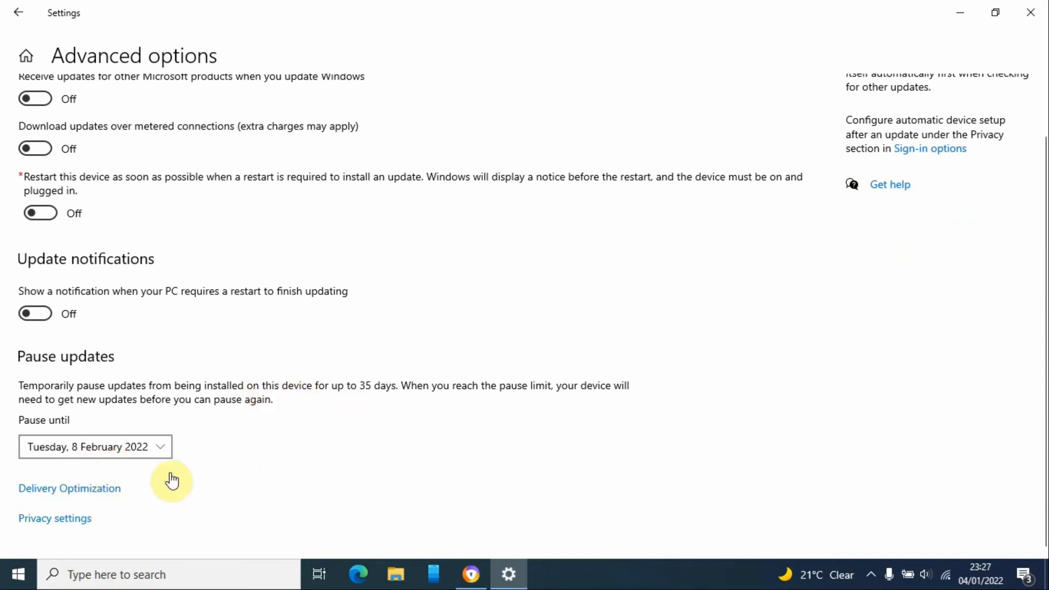
pyautogui.moveTo(27, 21)
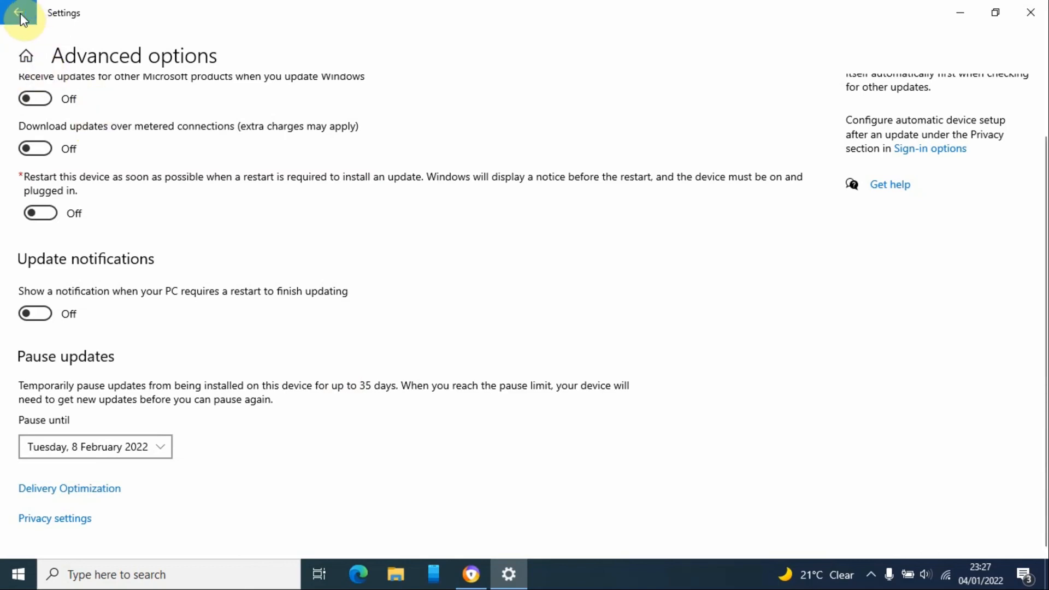
# Go back from Advanced options to the main Windows Update page.
pyautogui.click(18, 12)
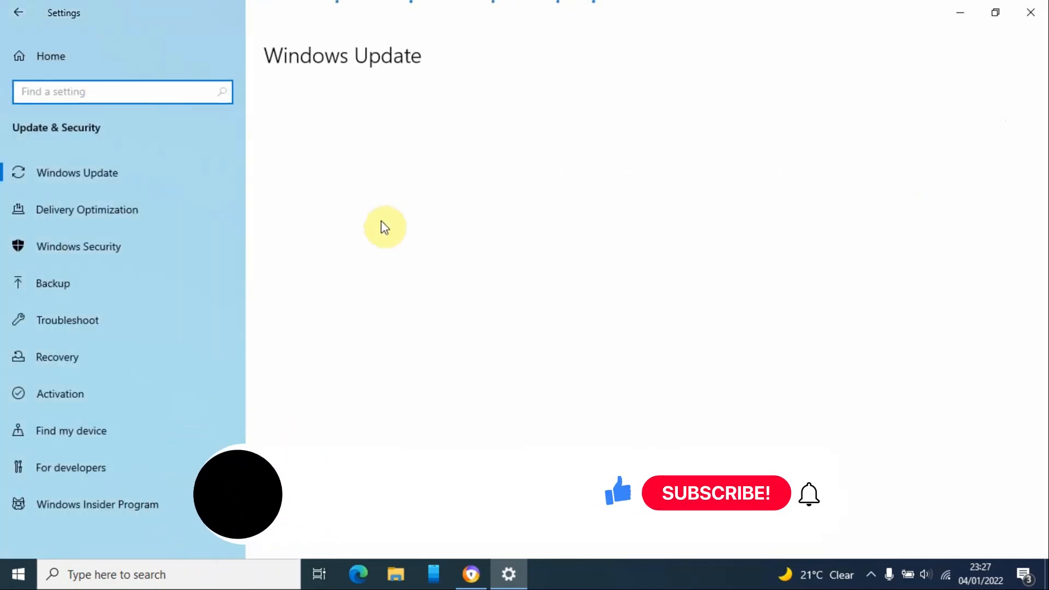
# Confirm Windows Update shows Updates paused, resuming on 09/02/2022.
pyautogui.click(77, 172)
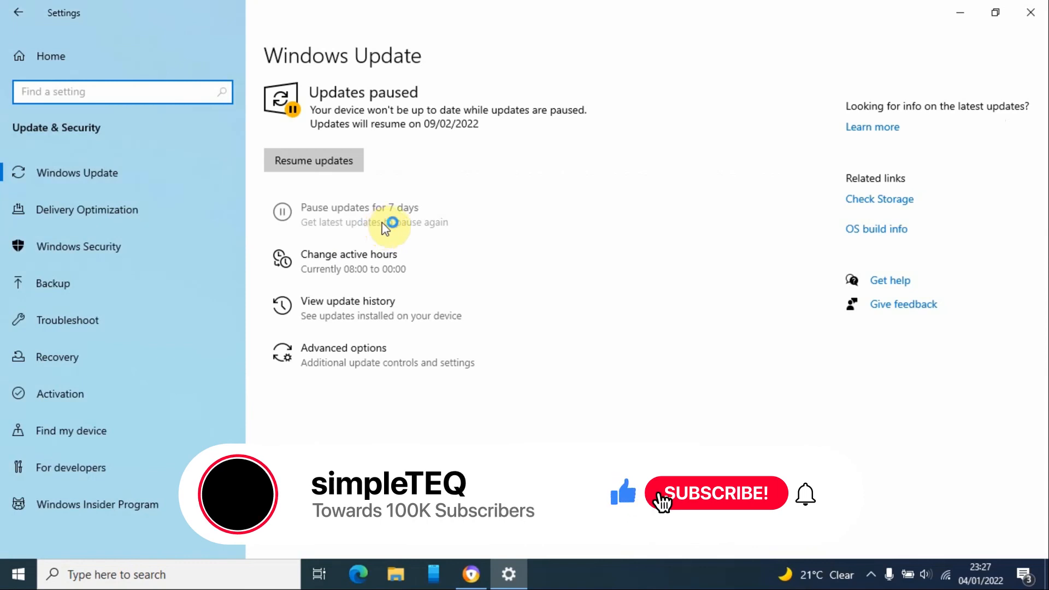
pyautogui.moveTo(555, 268)
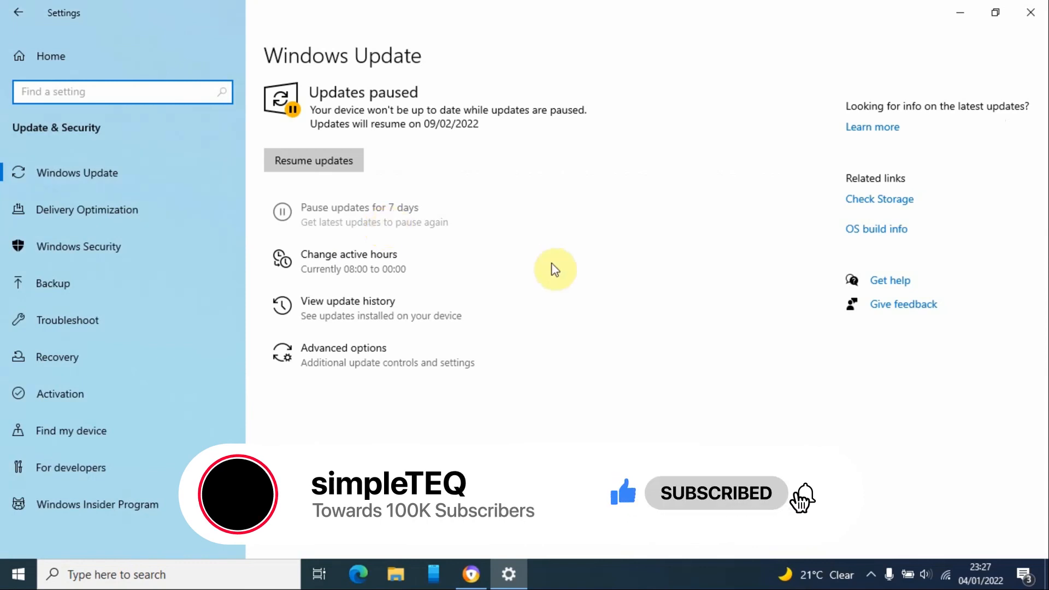